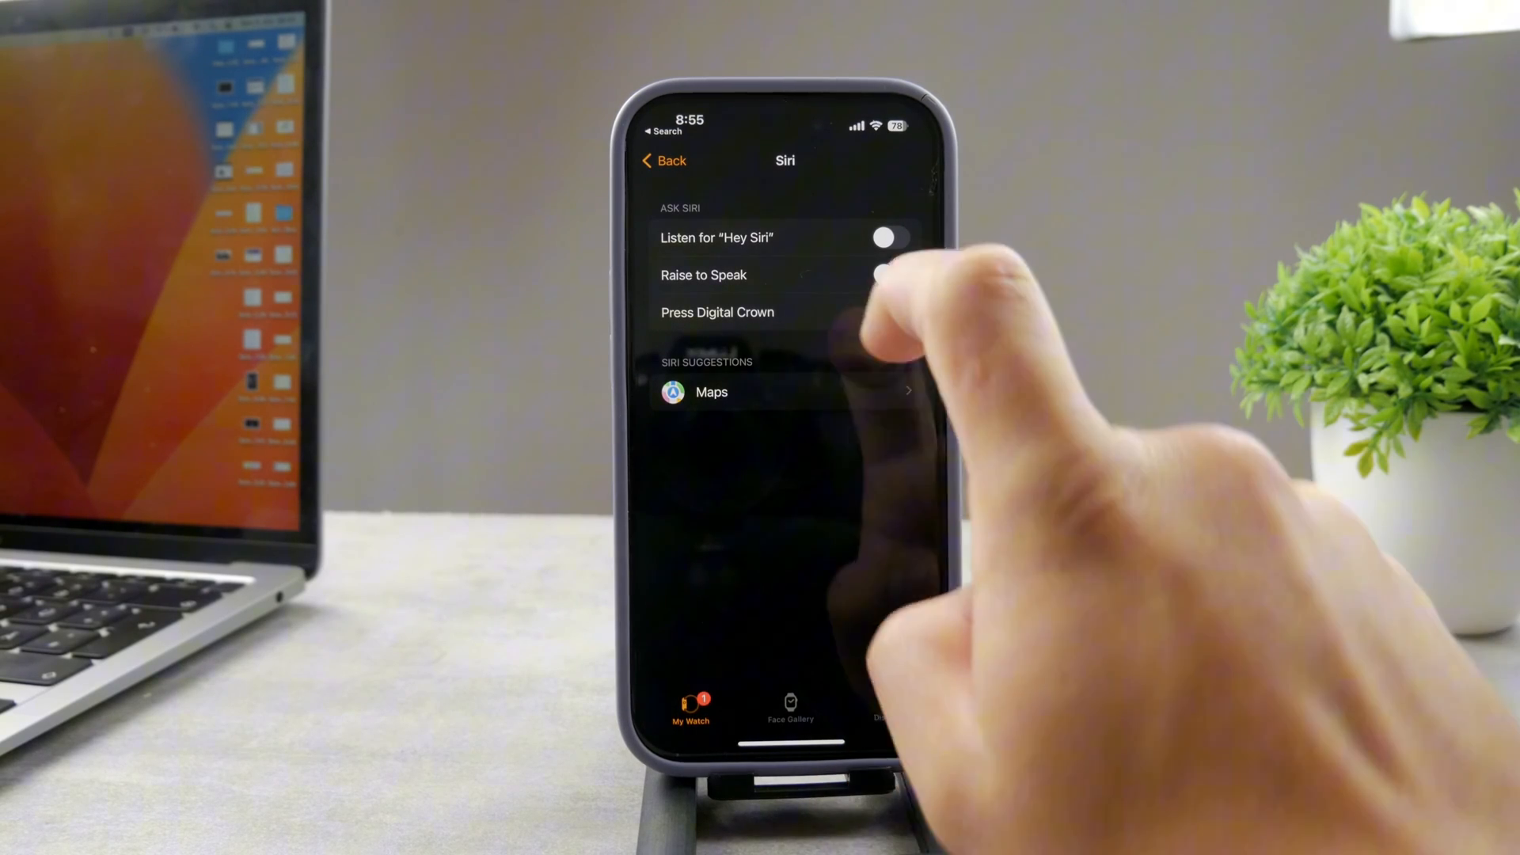
# Step: Turn on Press Digital Crown for Siri and review the Siri Responses options
pyautogui.click(888, 312)
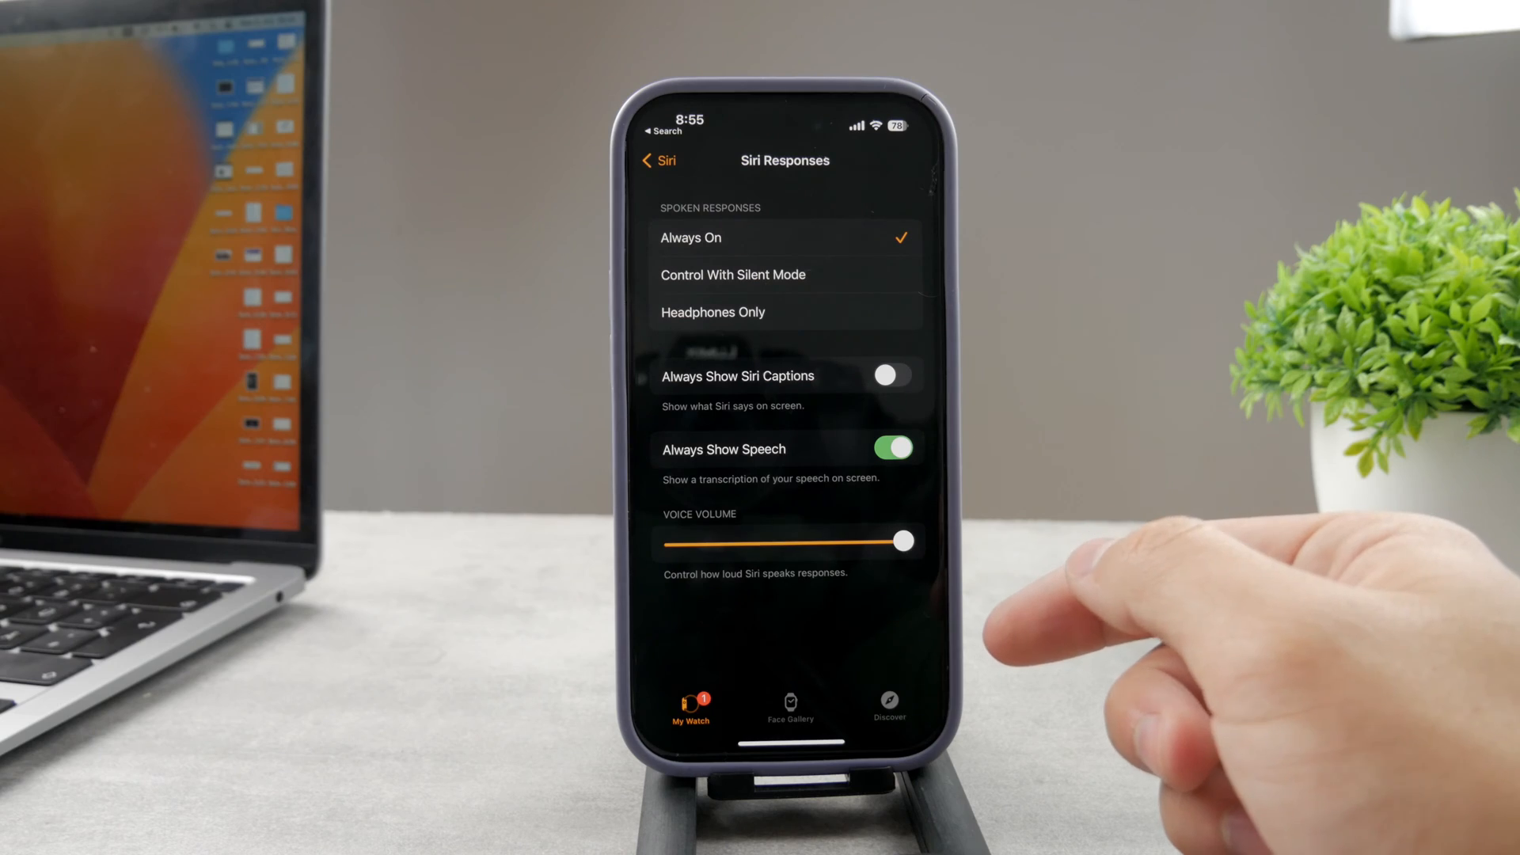
pyautogui.click(658, 160)
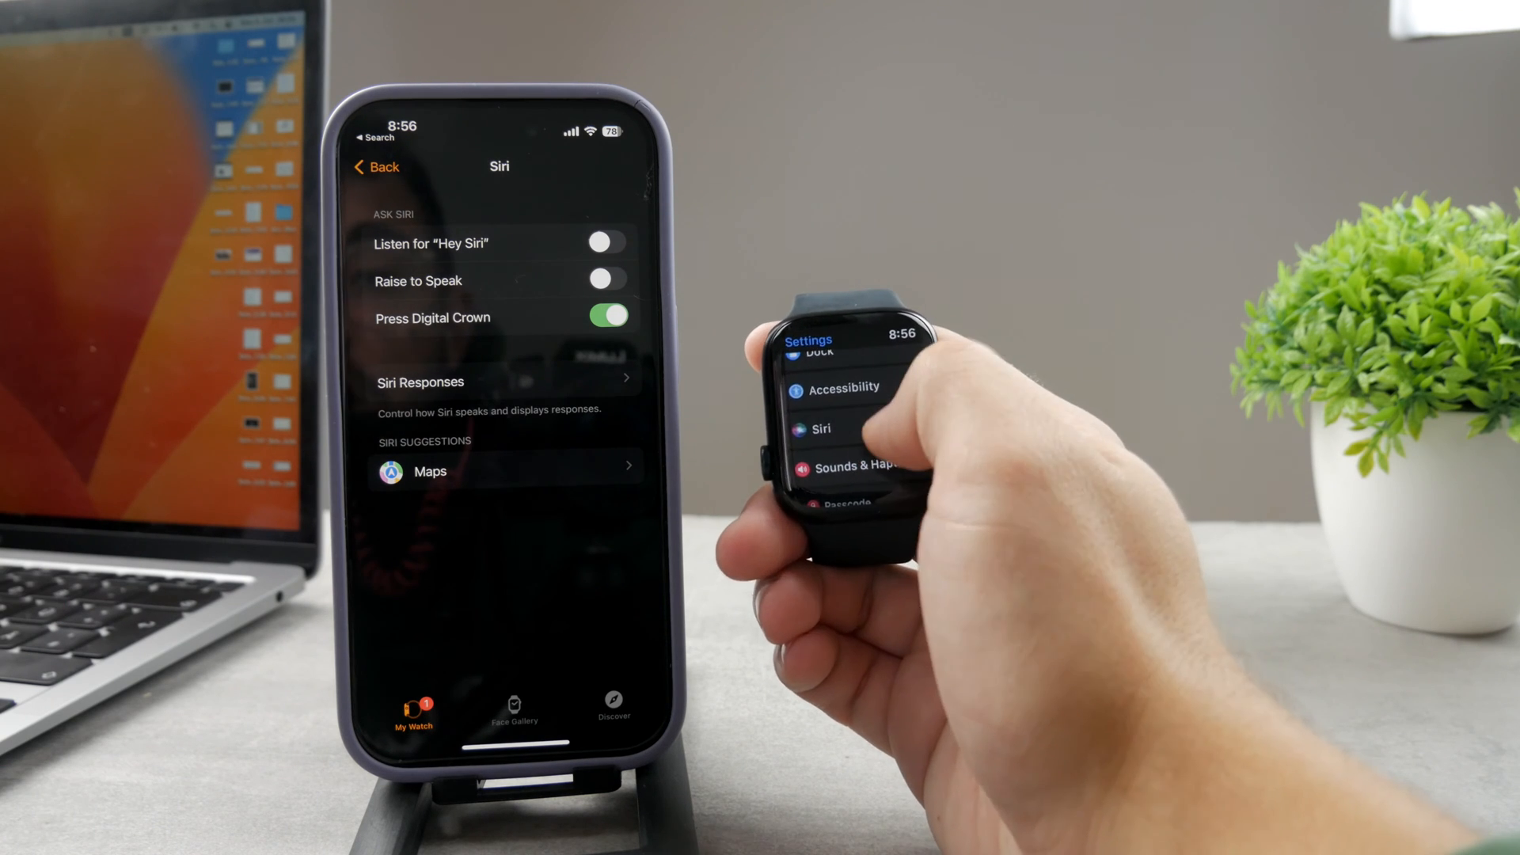
# Step: Open the Siri page in the watch's Settings
pyautogui.click(821, 429)
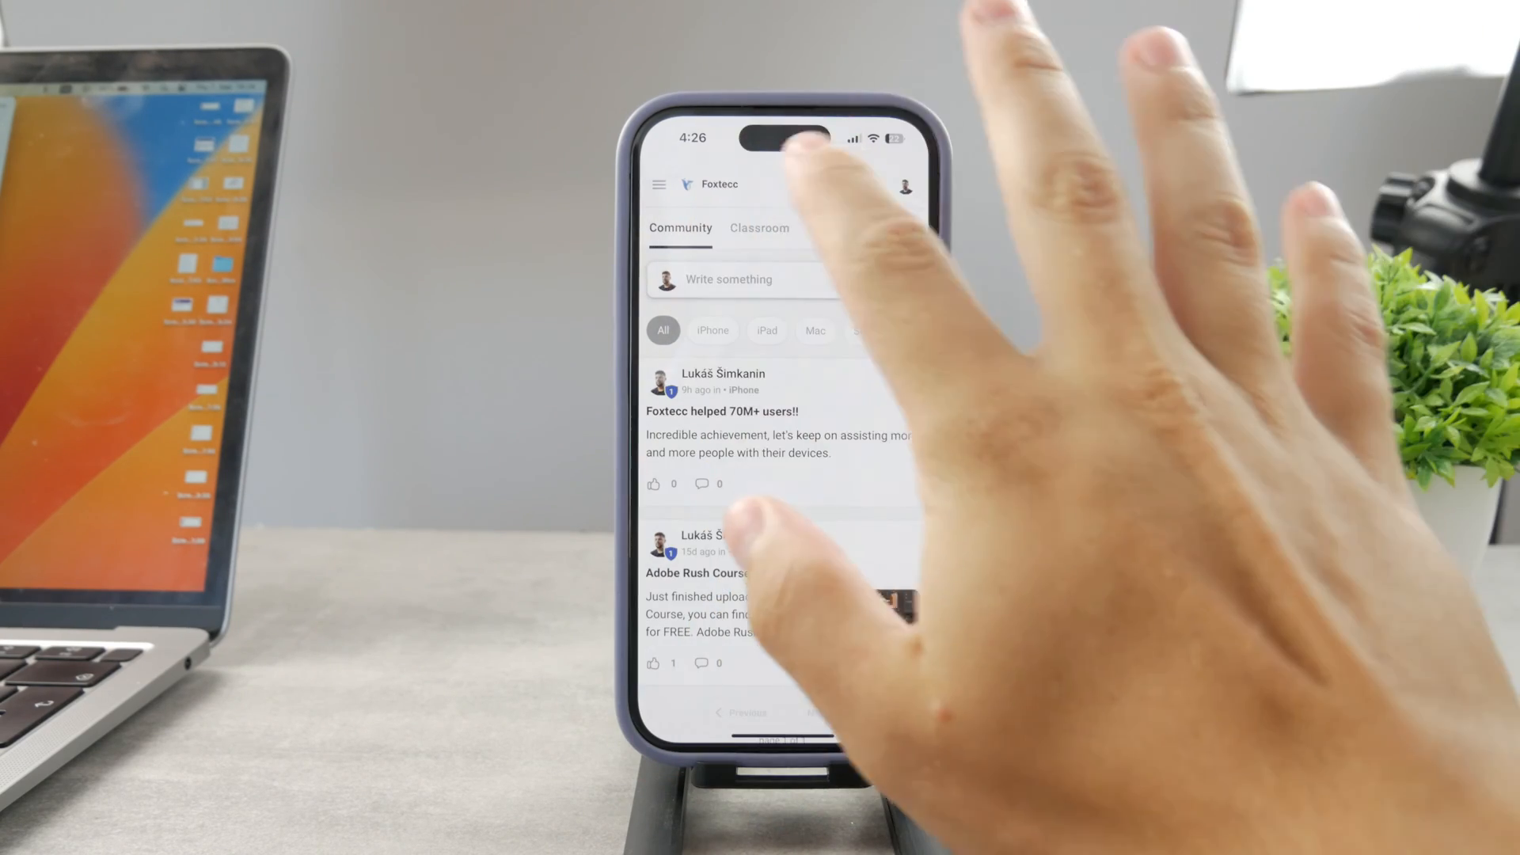
pyautogui.click(759, 228)
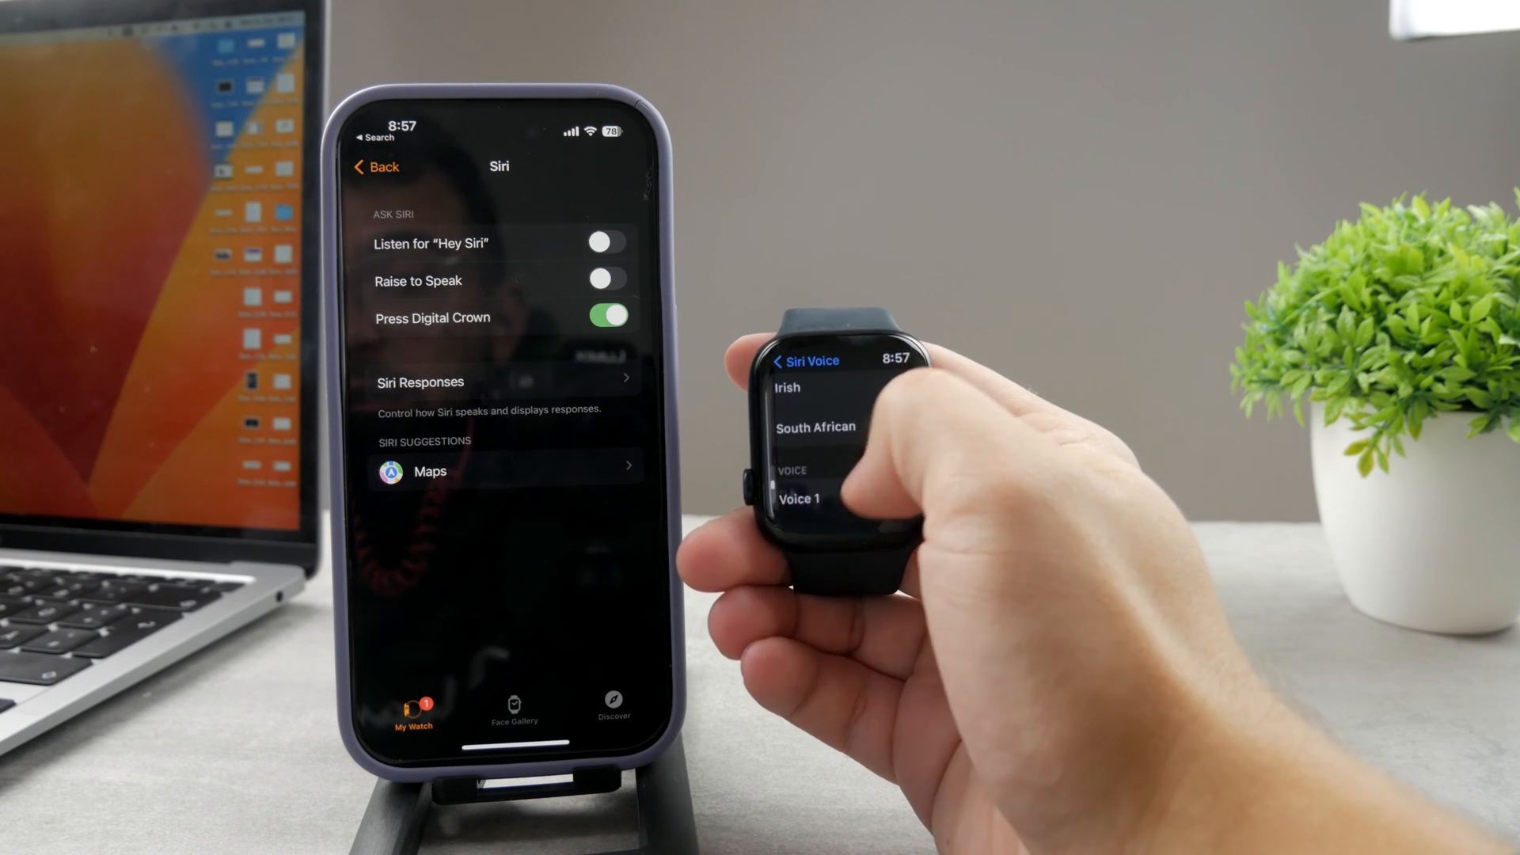
# Step: Choose Voice 1 as Siri's voice, then view the Siri Language list
pyautogui.click(804, 361)
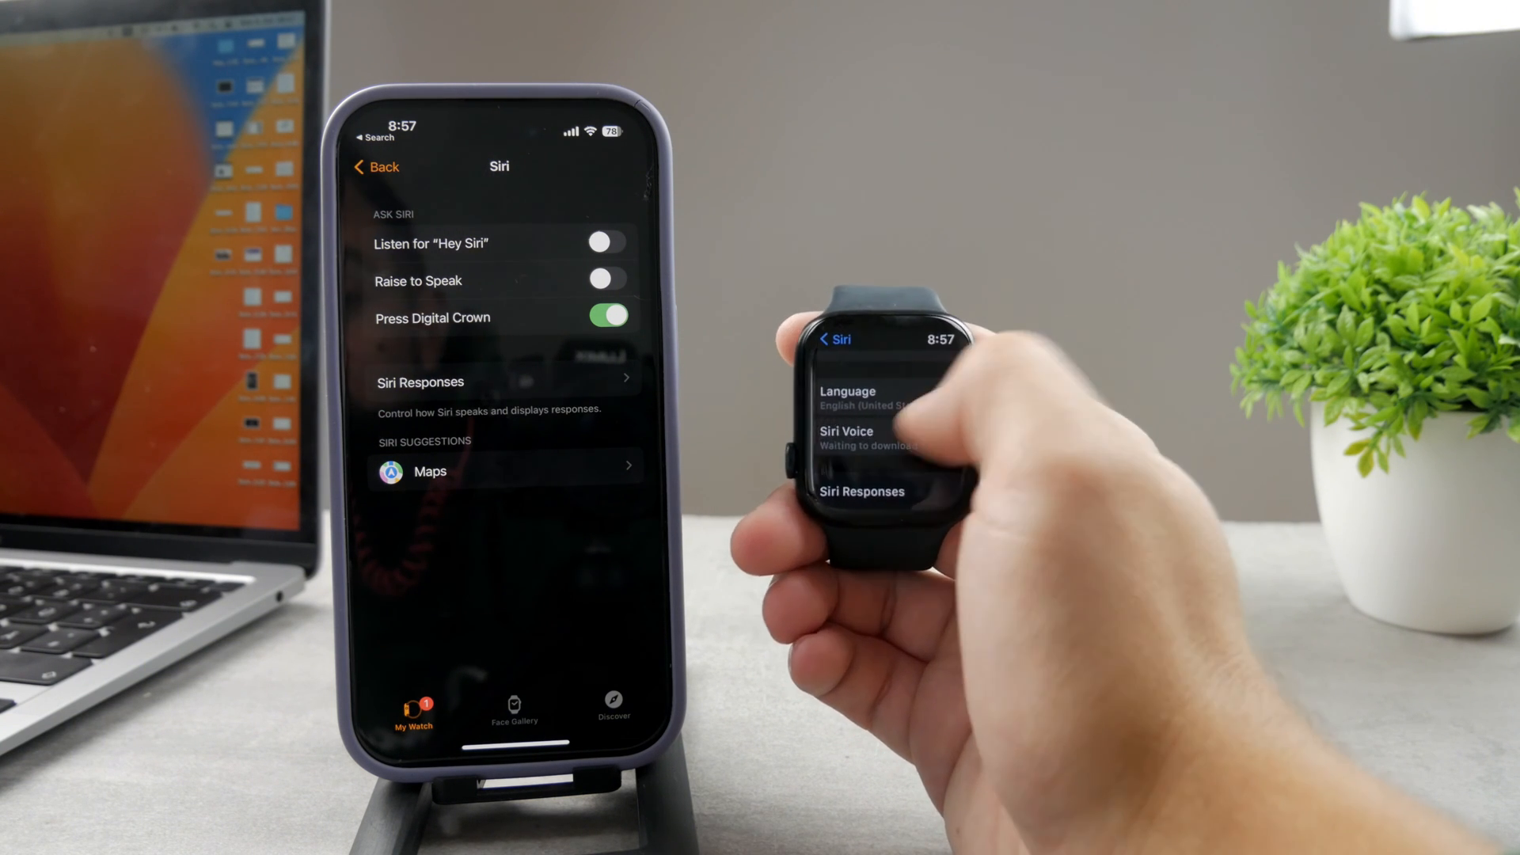
pyautogui.click(854, 397)
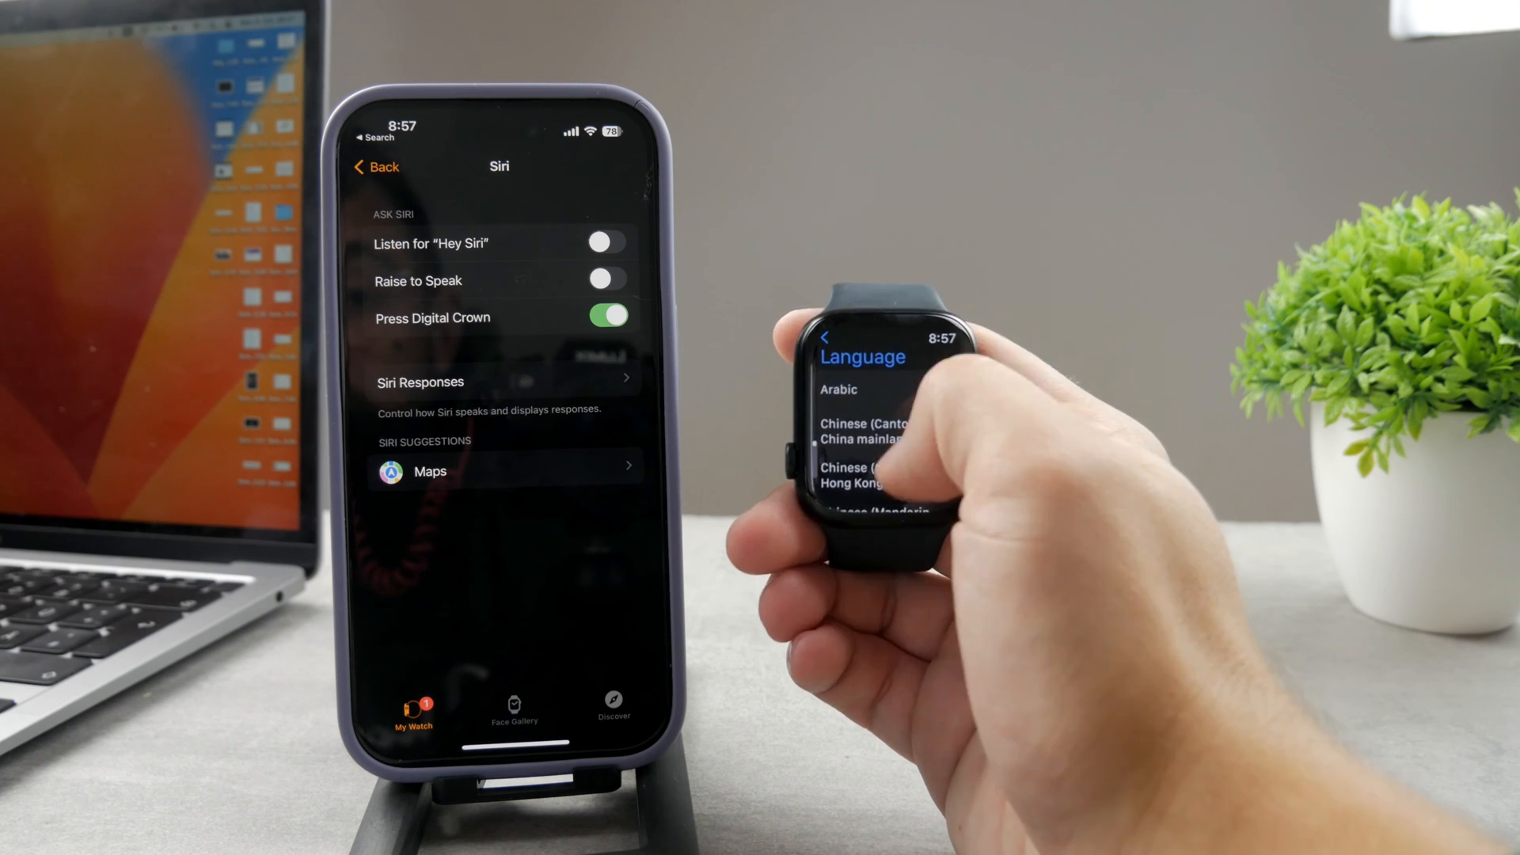